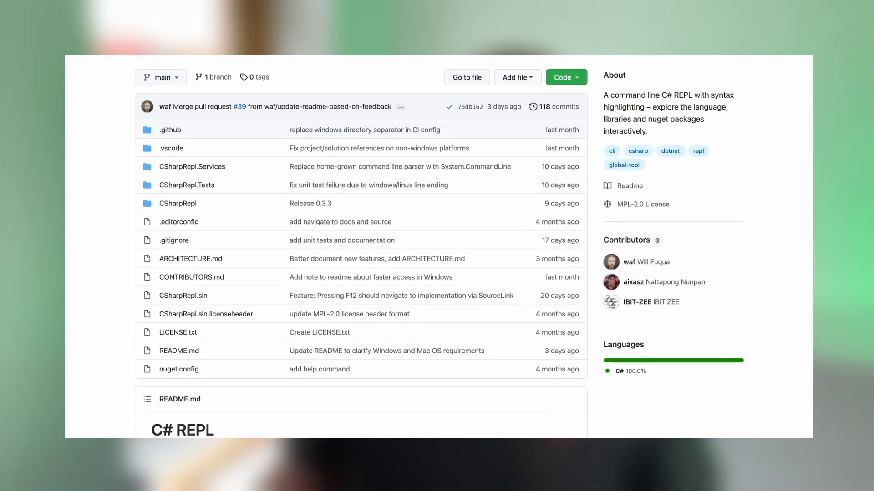
Scroll the csharprepl repository page down to the README's animated REPL demo.
scroll(down, 3)
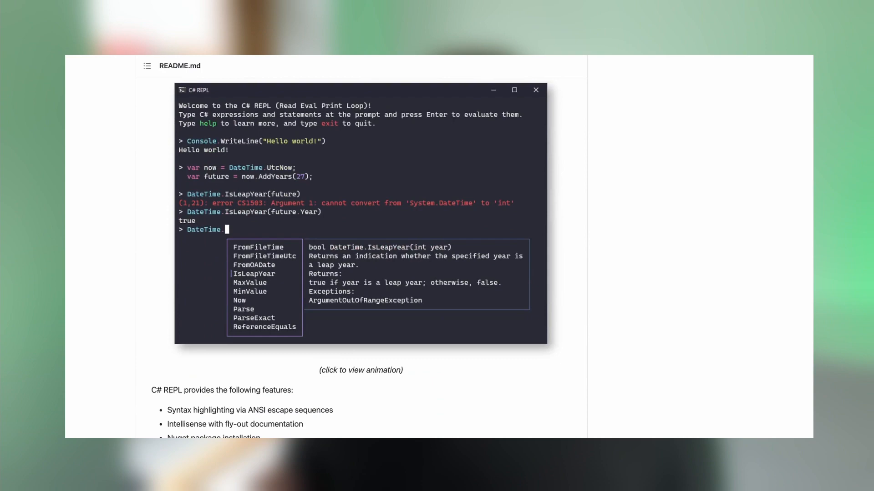
scroll(down, 3)
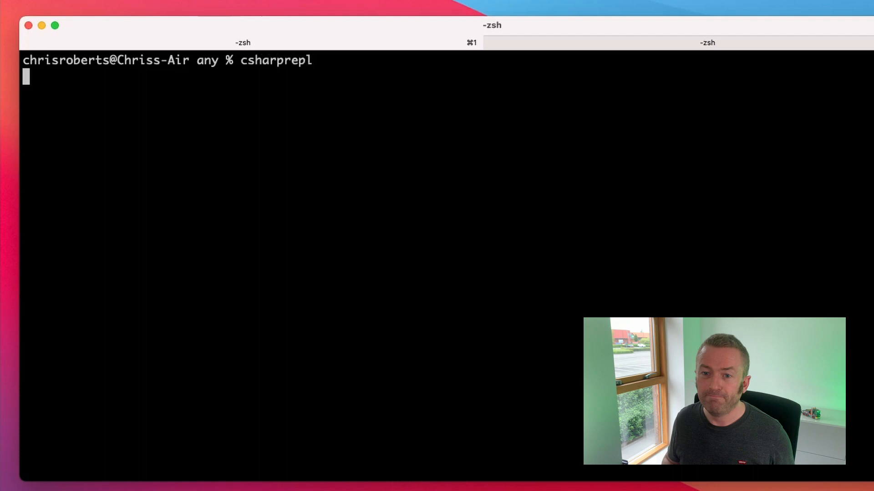
Launch csharprepl and declare var x = 5 and var y = 10.
key(Return)
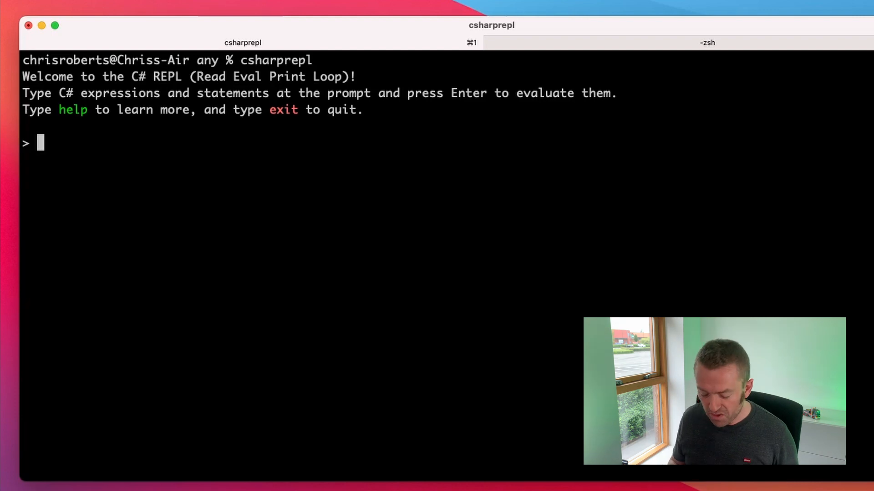
text(var x)
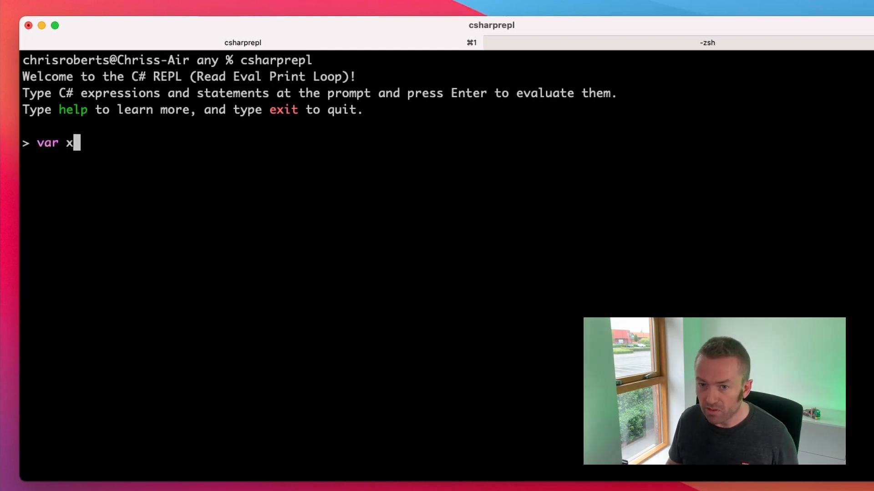
text(= 5;)
text(var y = 10;)
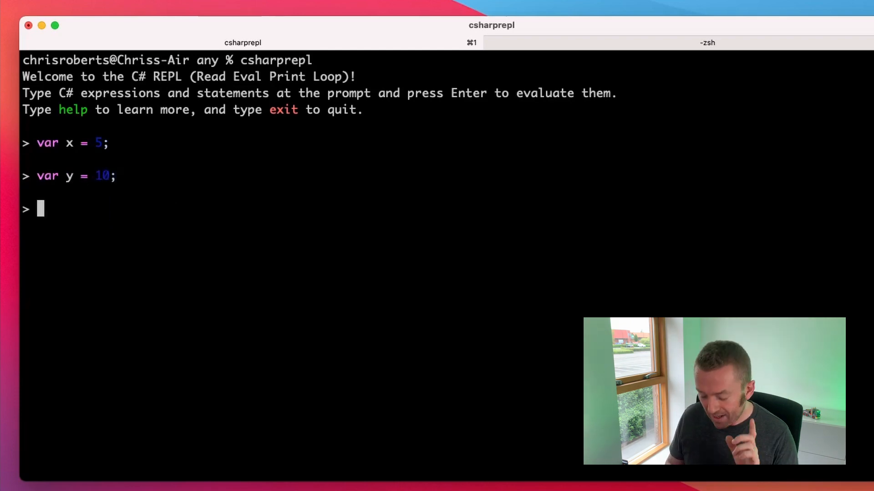
Evaluate Console.WriteLine(x * y) to print 50.
text(Conso)
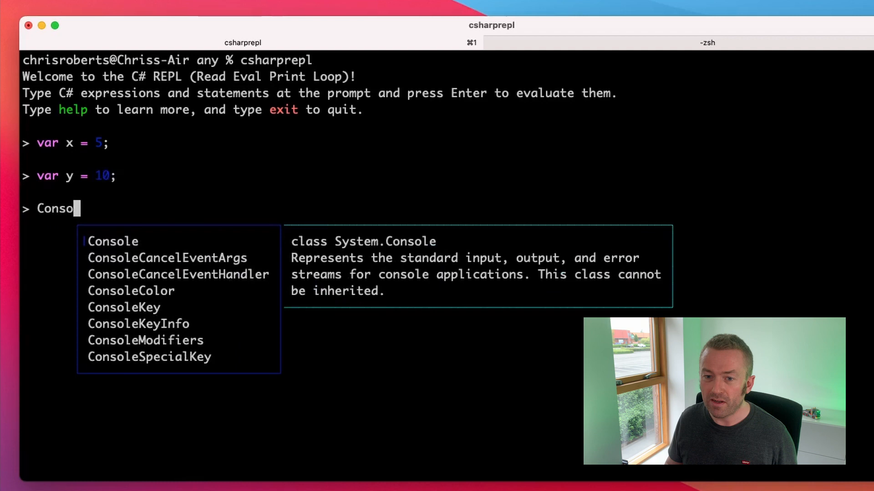
text(.)
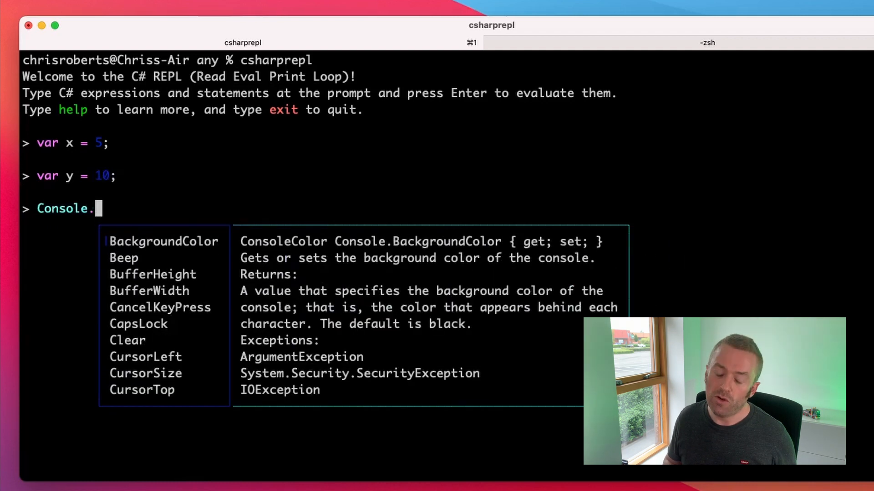
text(WriteLine()
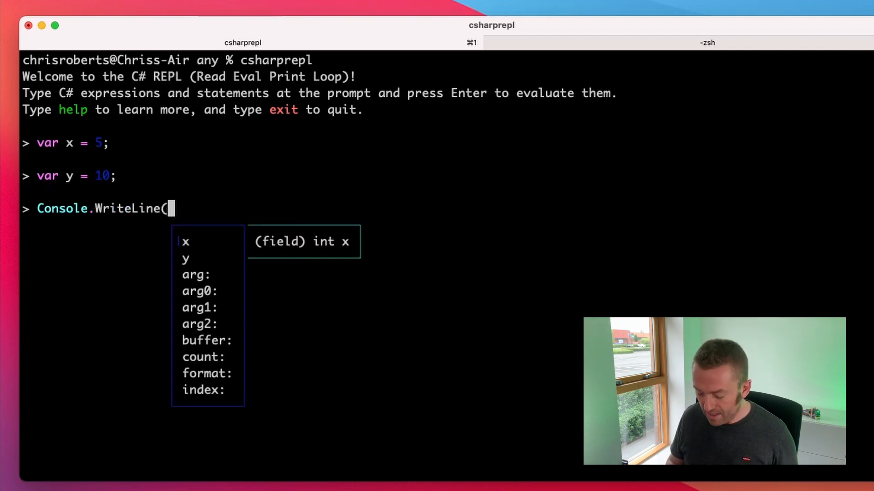
text(x * y))
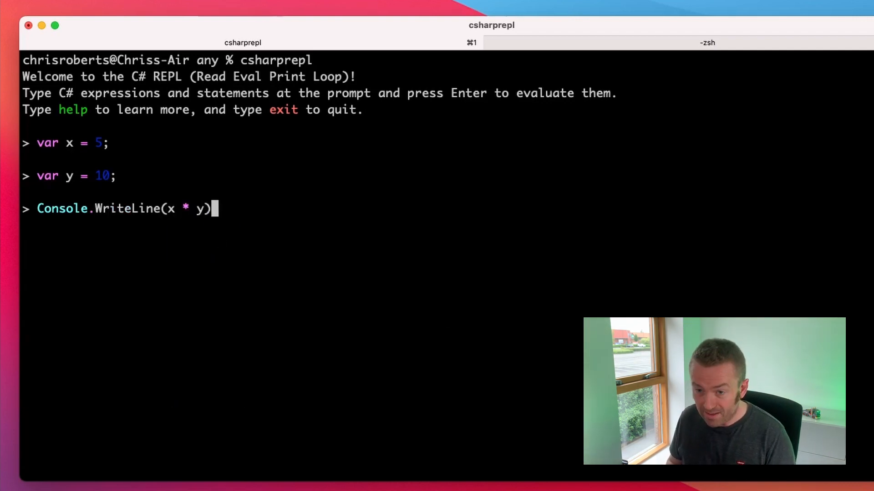
key(Return)
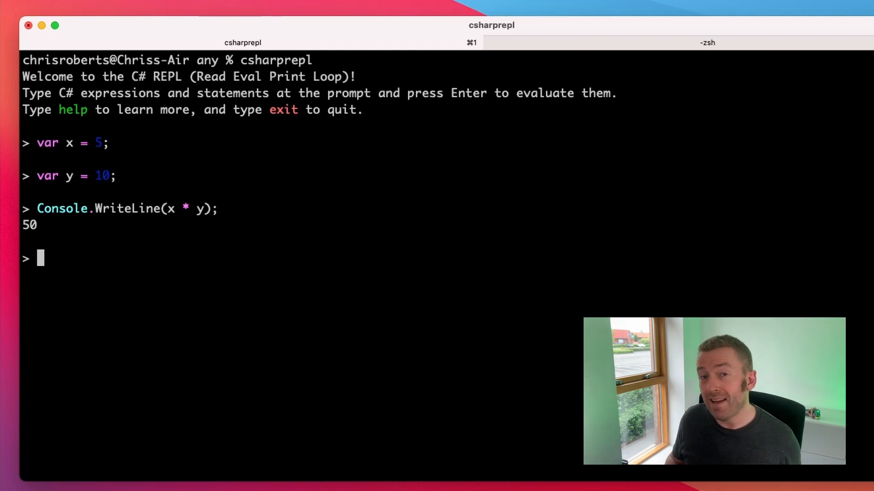
Create a names list starting with "Chris Roberts" and add "YouTube" to it.
text(var names = new List<string> { "Chris Roberts", "Rob Pearmain", "Roberts Dev Talk" };)
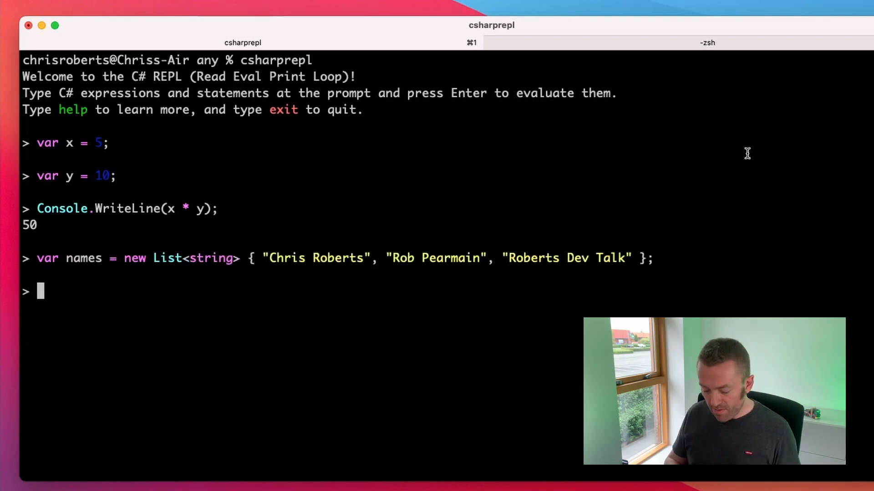
text(names)
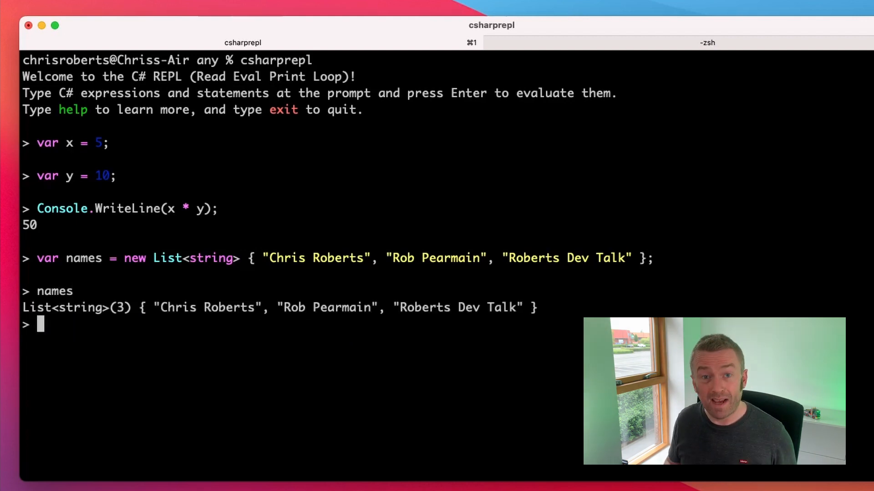
text(names.Add("YouTube");)
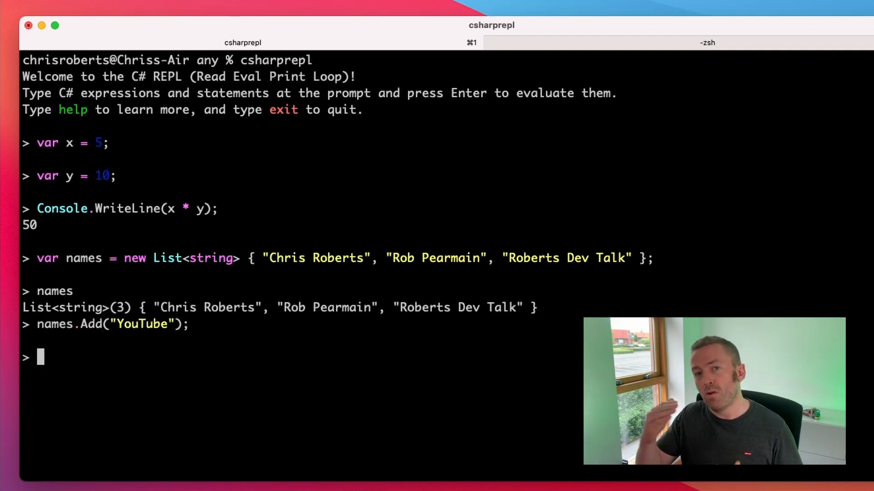
Run a foreach loop over names that writes each of the four entries to the console.
text(f)
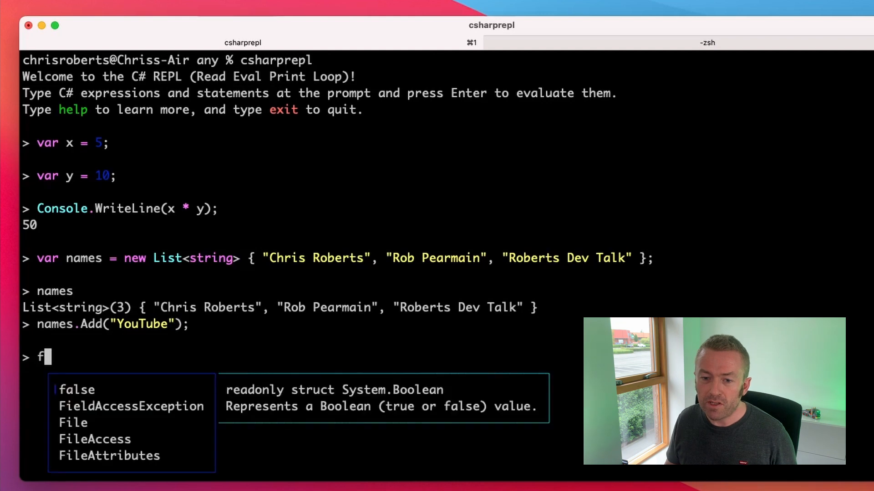
text(oreach ()
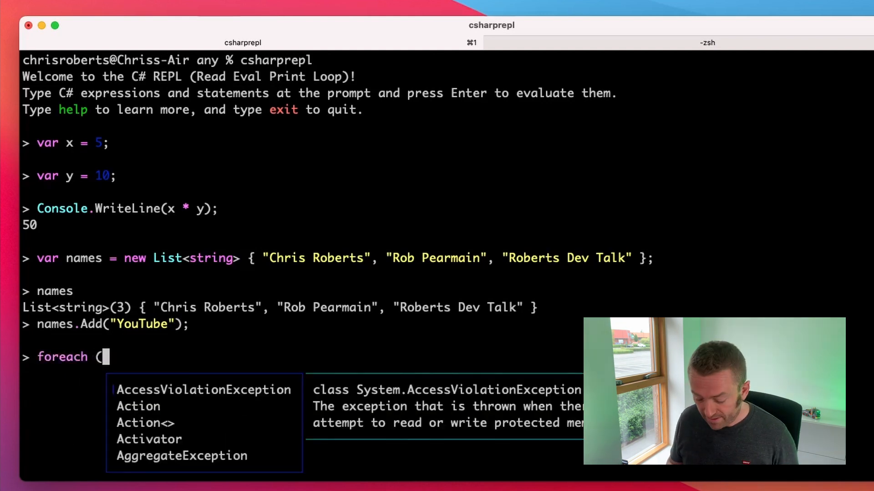
text(var name in)
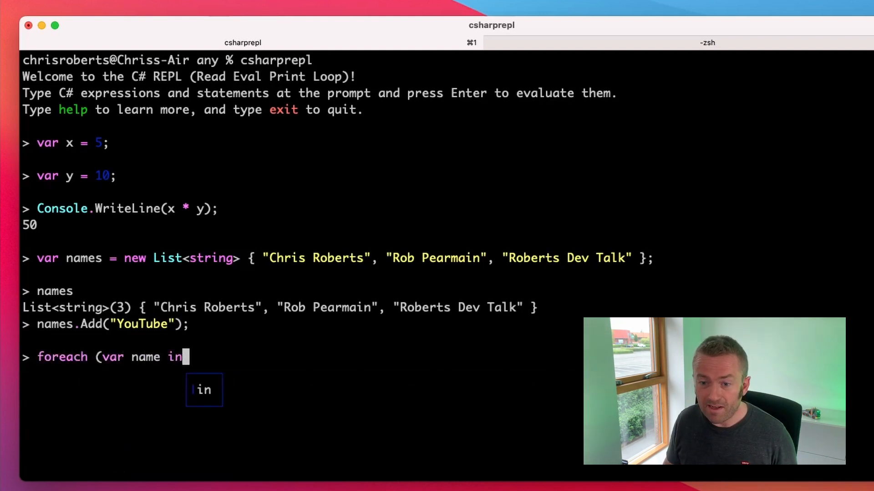
text(names) {)
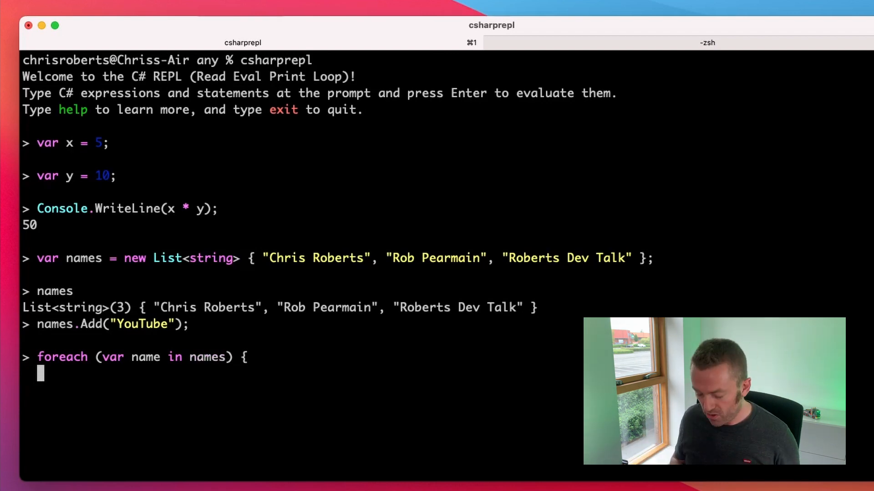
text(Console.W)
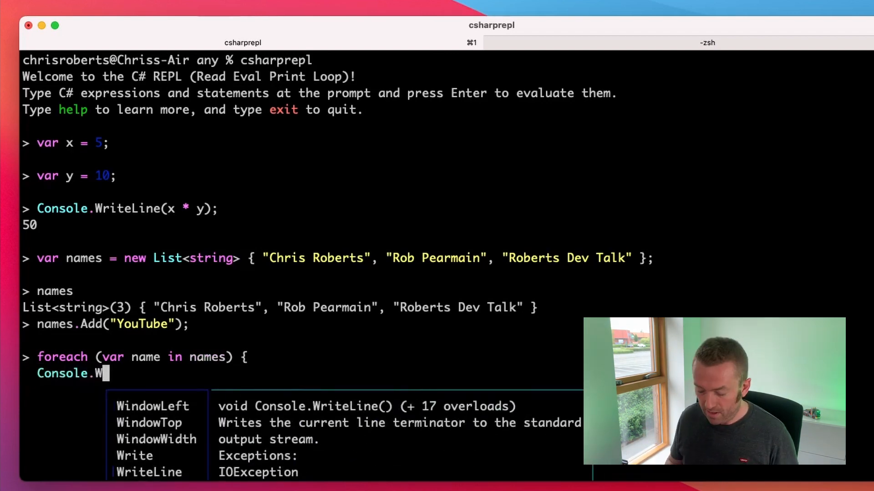
text(riteLine(name);)
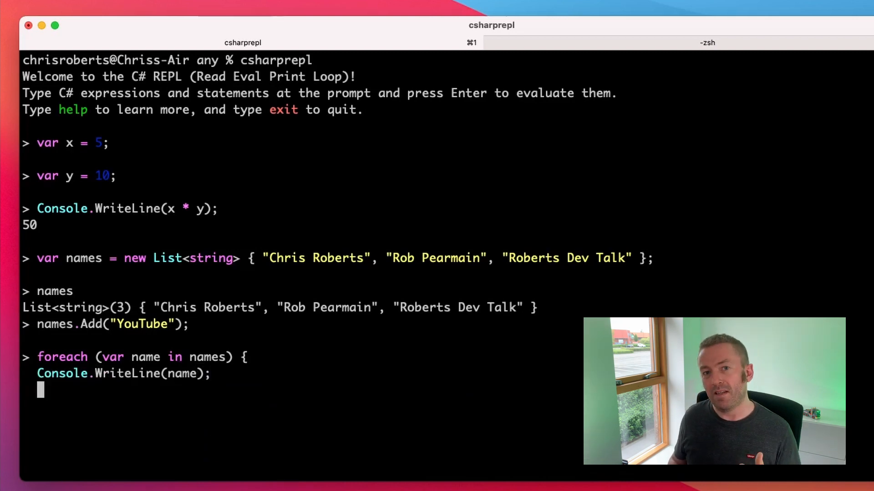
text(})
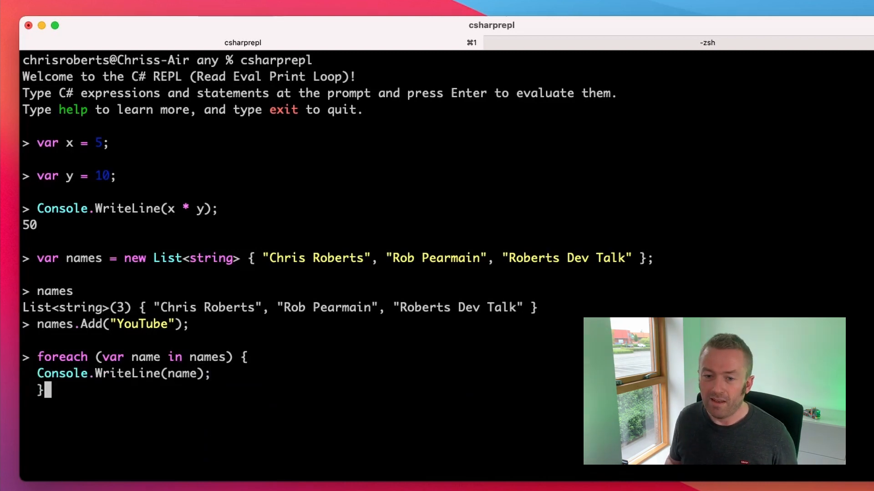
key(Return)
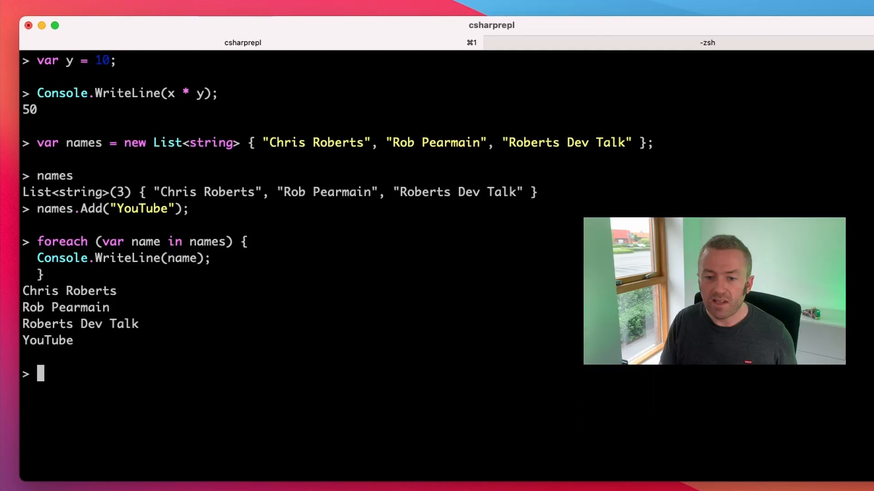
Reference the Newtonsoft.Json NuGet package with #r and add using Newtonsoft.Json.
text(#r "nuget:)
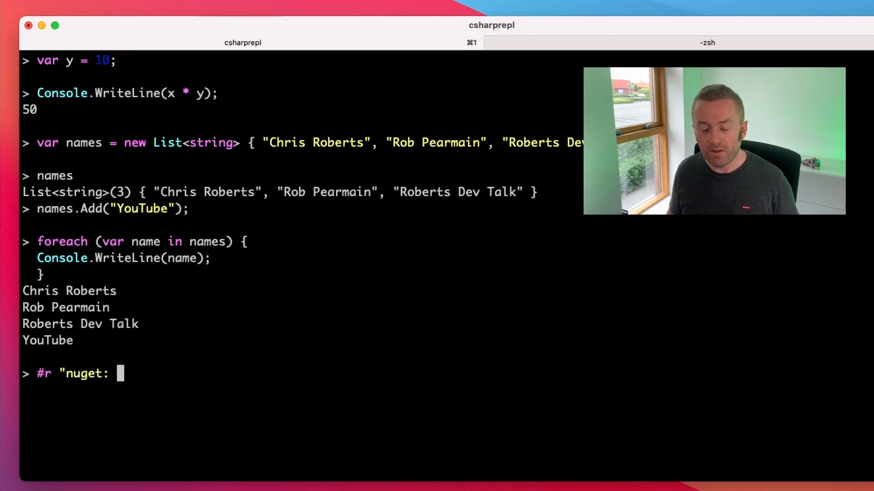
text(Newtonsoft)
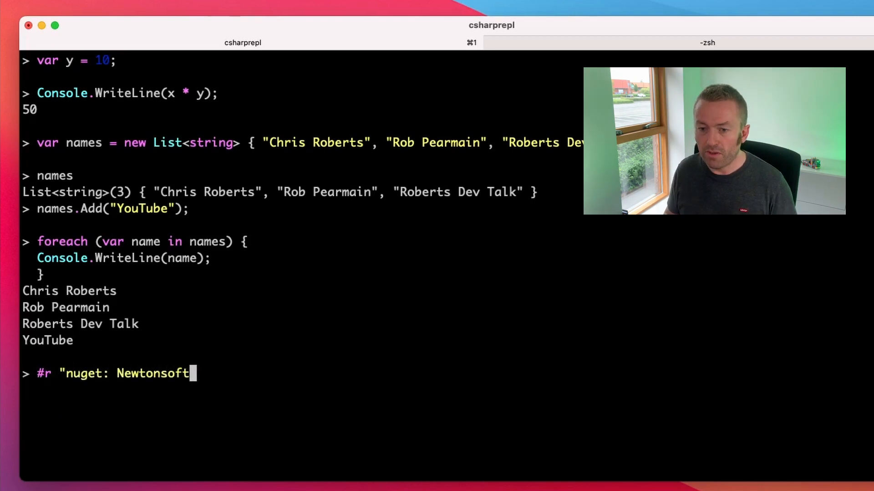
text(.Json")
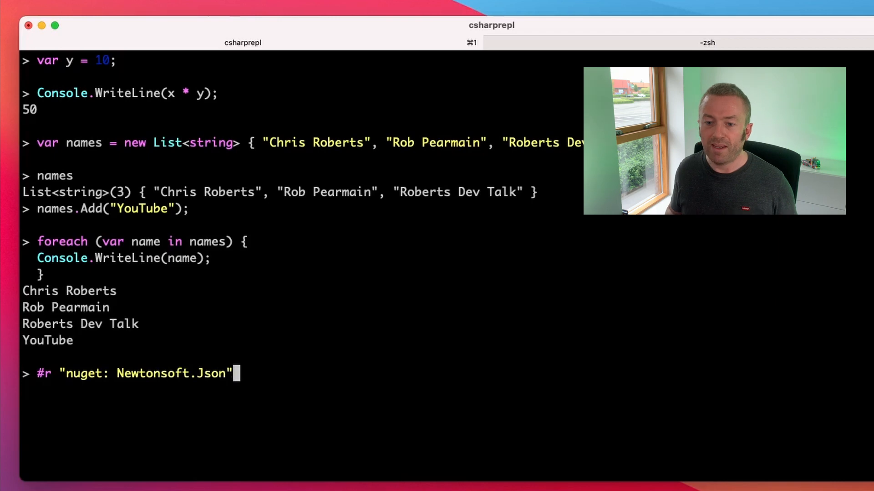
text(using)
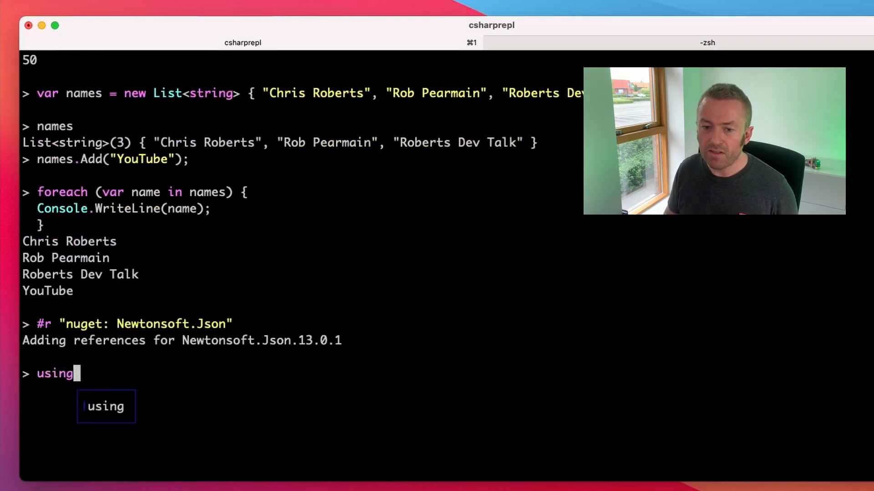
text(Newtonsoft.Json;)
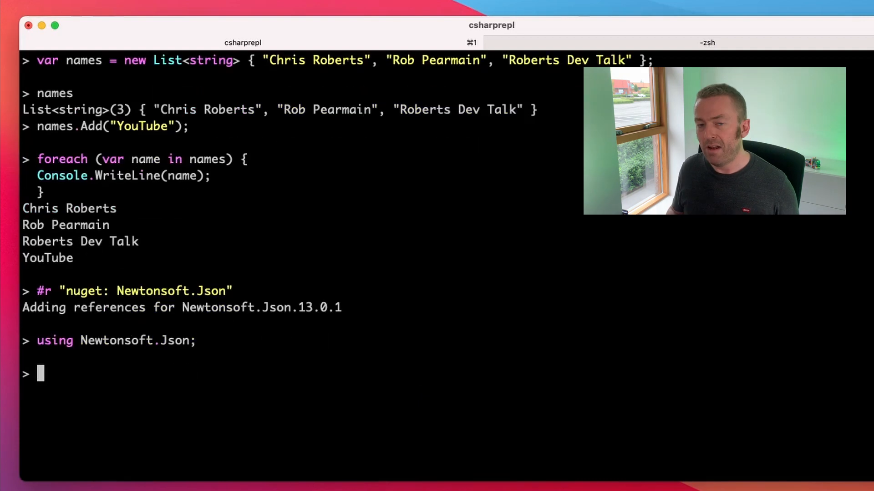
Define a json string for Chris Roberts / Roberts Dev Talk, deserialize it to dynamic obj and evaluate obj.
text(var json)
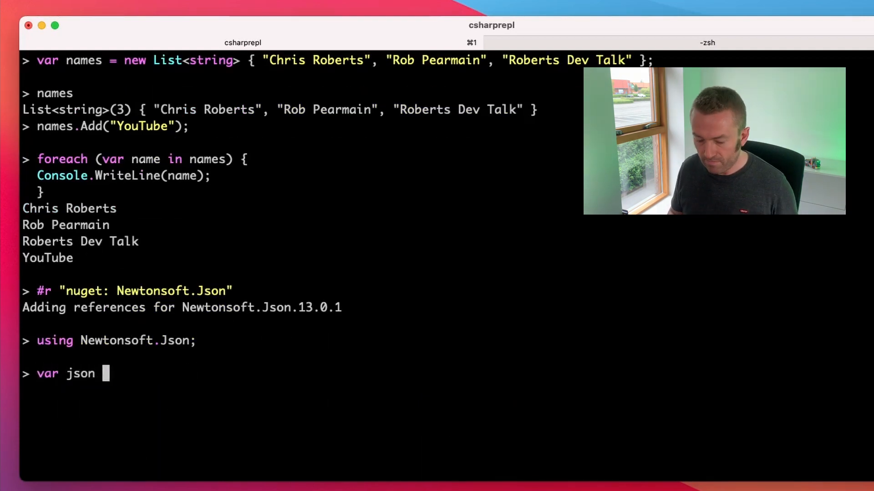
text(= "{ name: 'Chris Roberts', channel: 'Roberts Dev Talk', subscribe: true }";)
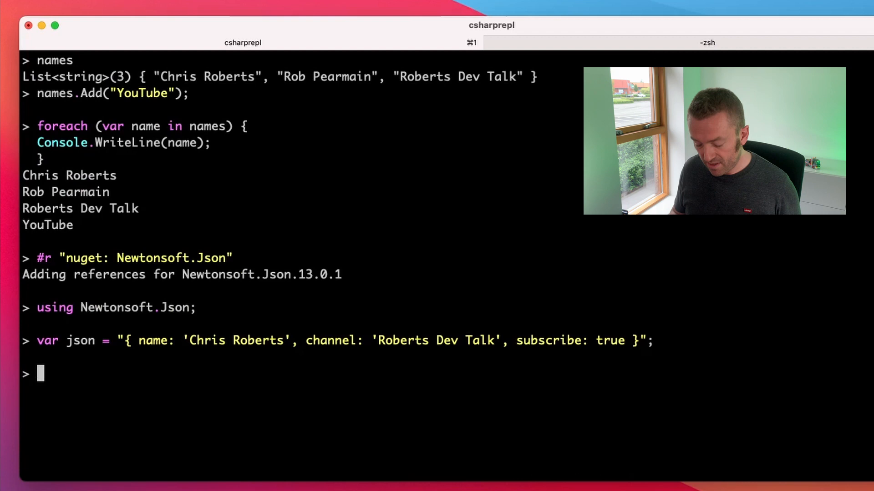
text(dynamic)
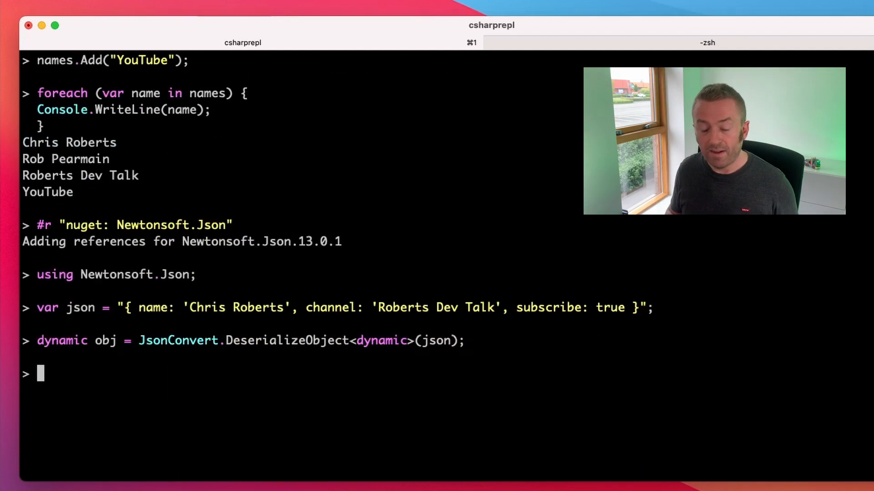
text(obj)
text(Console.WriteLine()
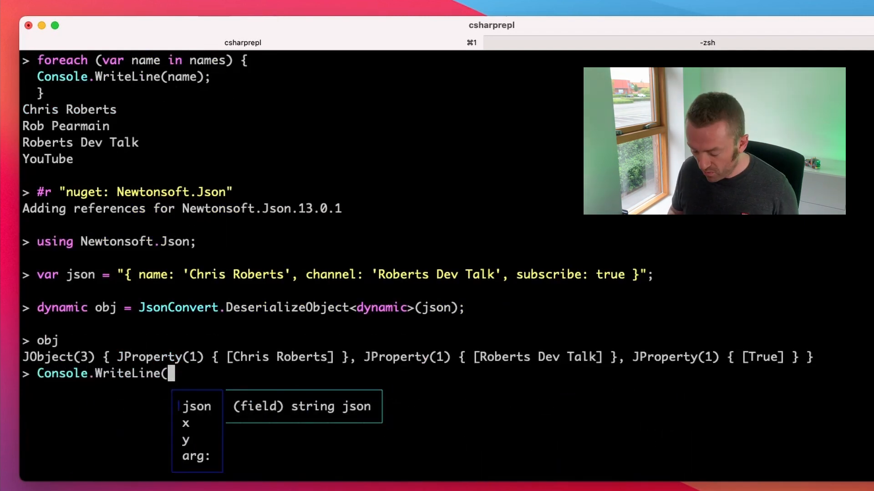
key(Return)
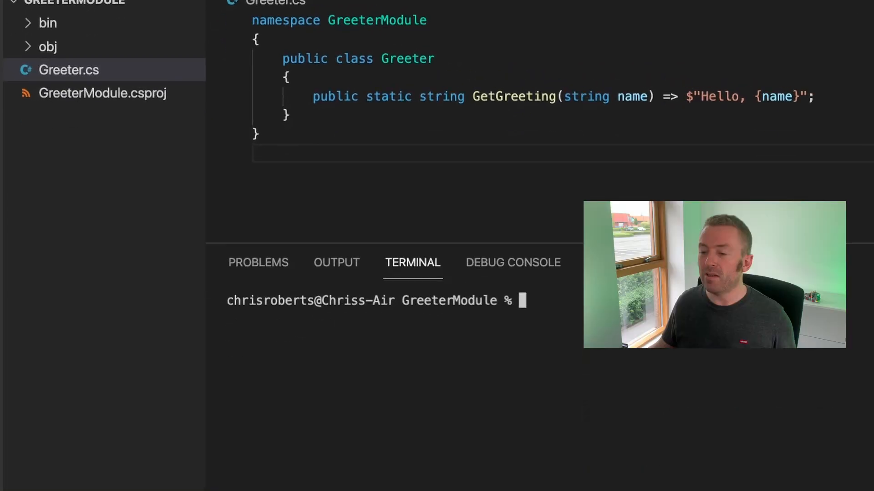
Start csharprepl in the project folder, reference GreeterModule.csproj and add using GreeterModule.
text(csharprep)
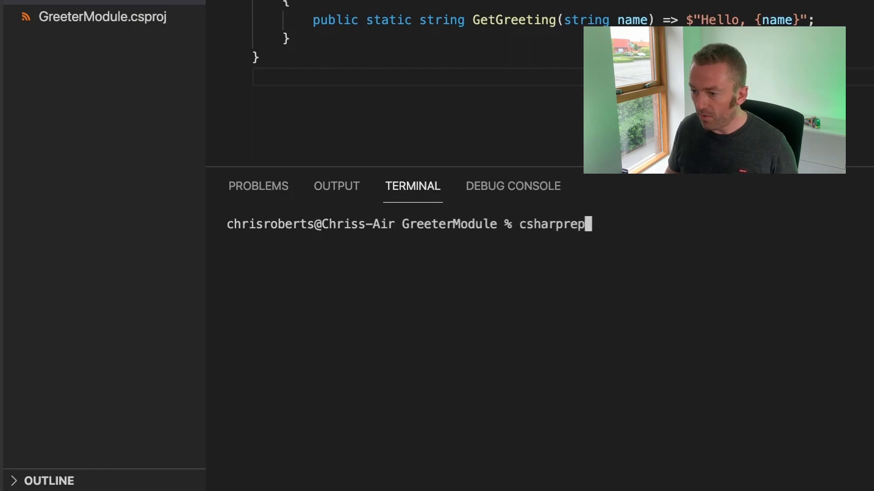
key(Return)
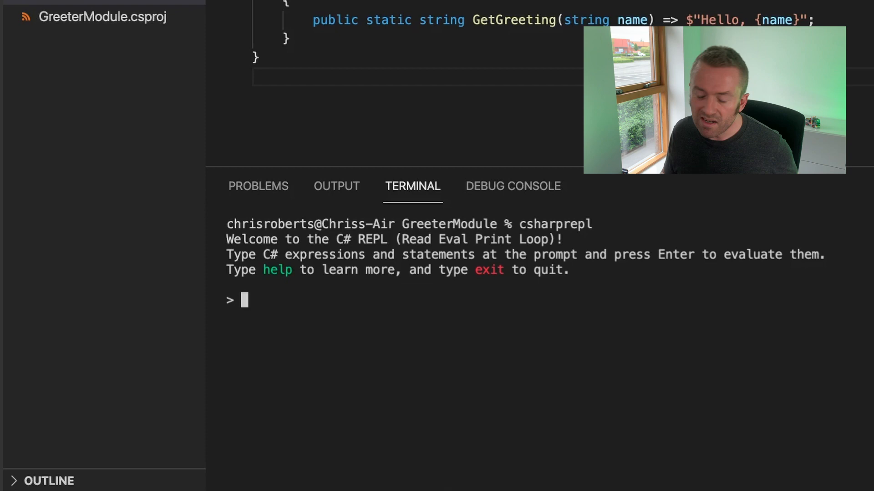
text(#r)
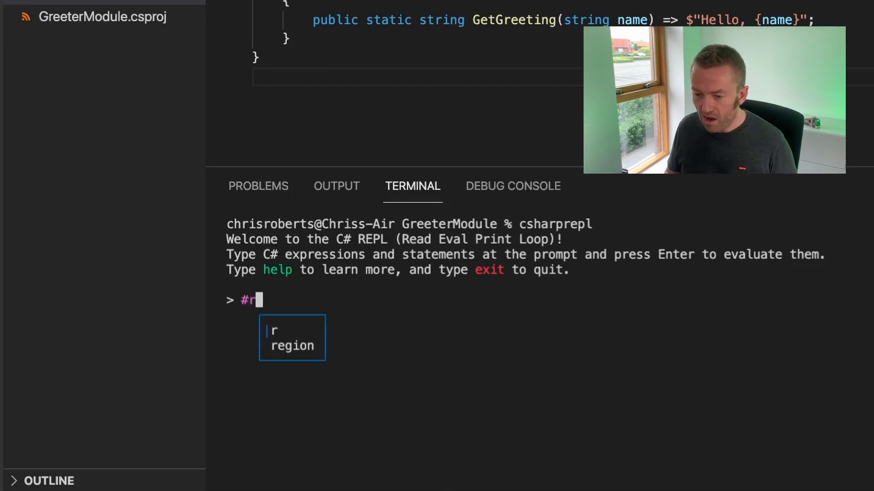
text("Greet)
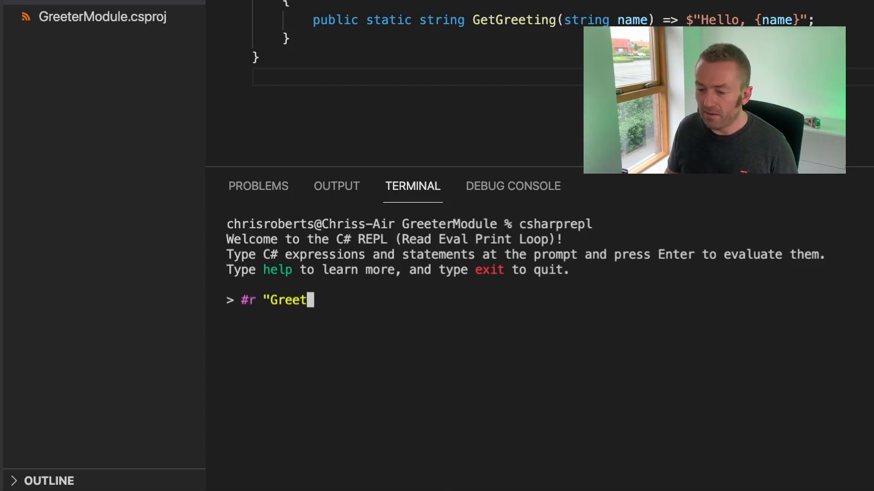
text(erModule.cspro)
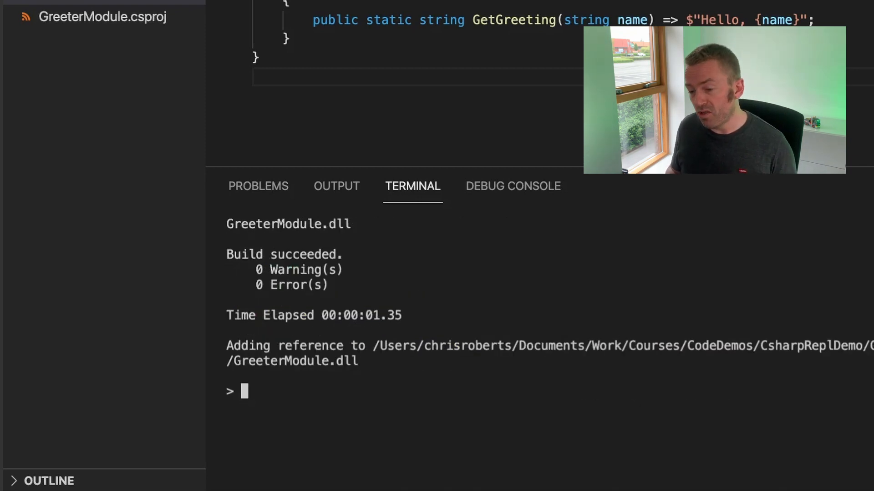
text(using GreeterModule;)
text(Console.WriteLine(Greeter.GetGreeting()
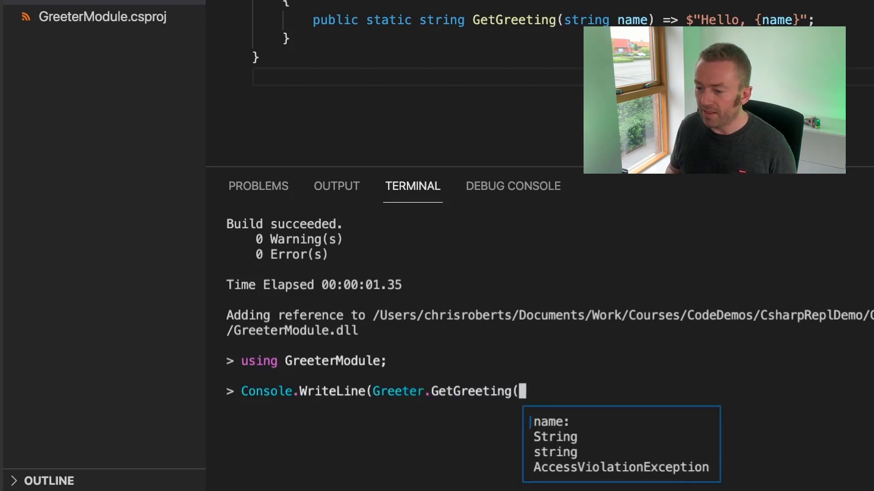
Print Greeter.GetGreeting("Chris Roberts") to output the hello greeting.
text("Chris)
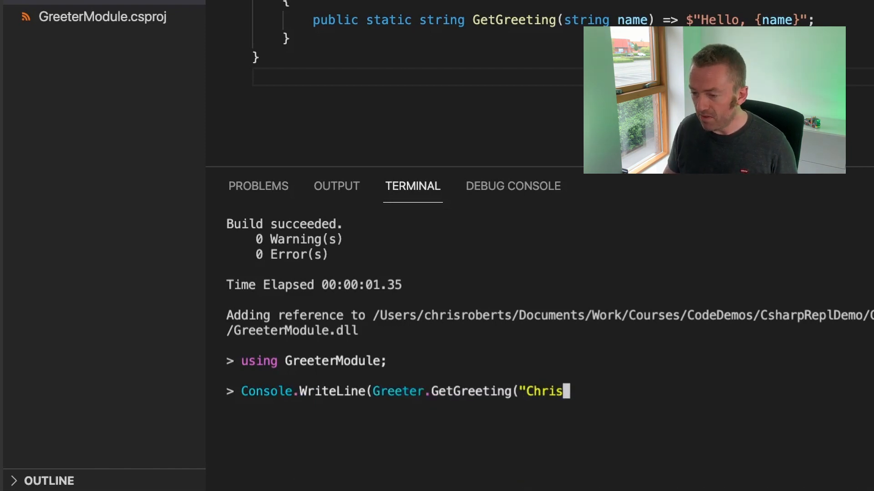
text(Roberts"));)
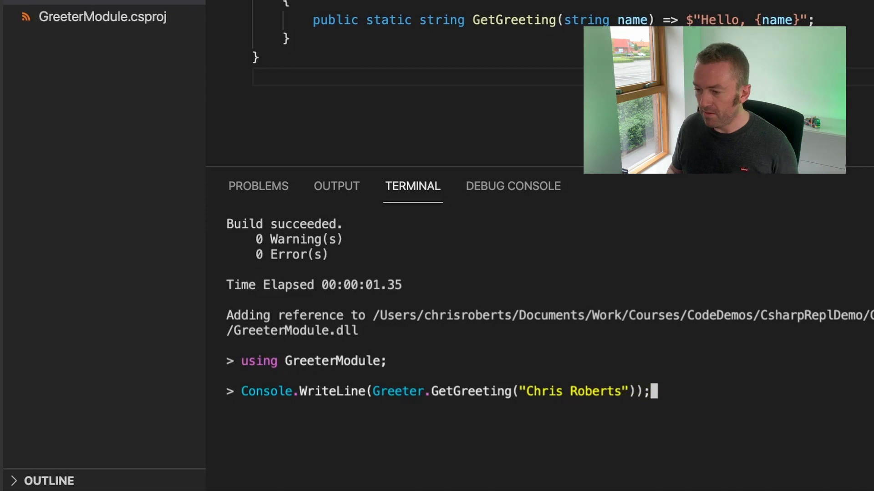
key(Return)
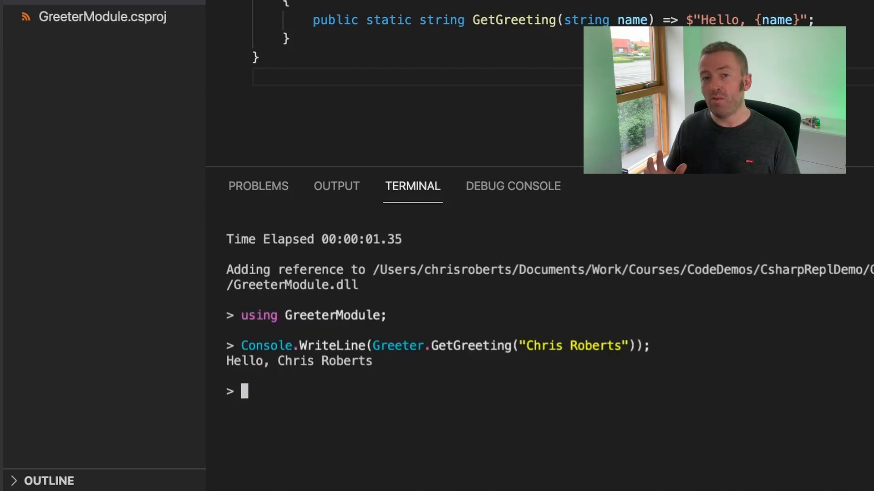